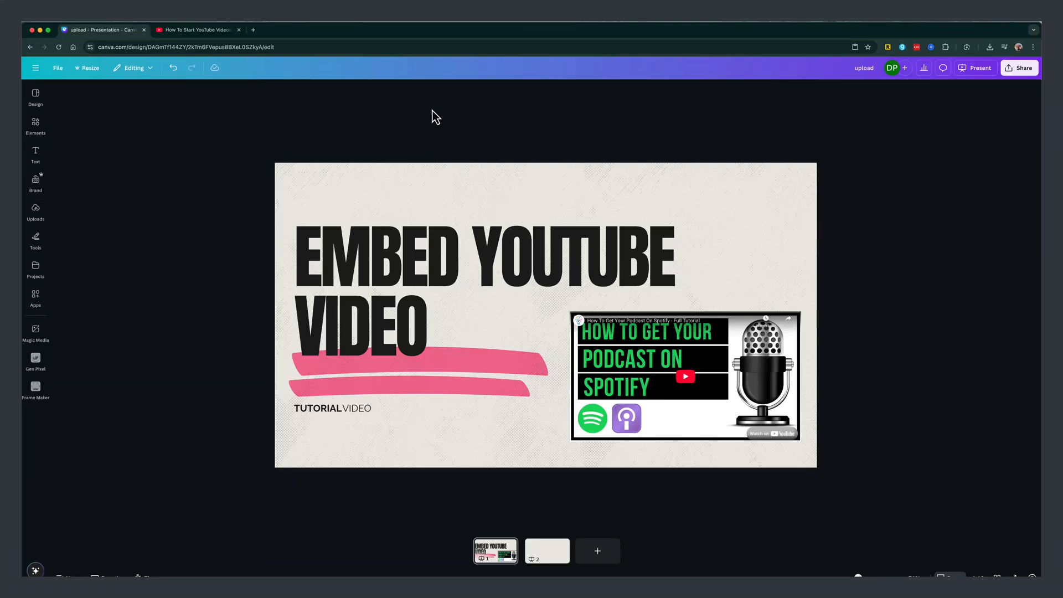
- Select the podcast video on the slide, then copy the YouTube page address of the video to share
{"action": "left_click", "coordinate": [363, 325]}
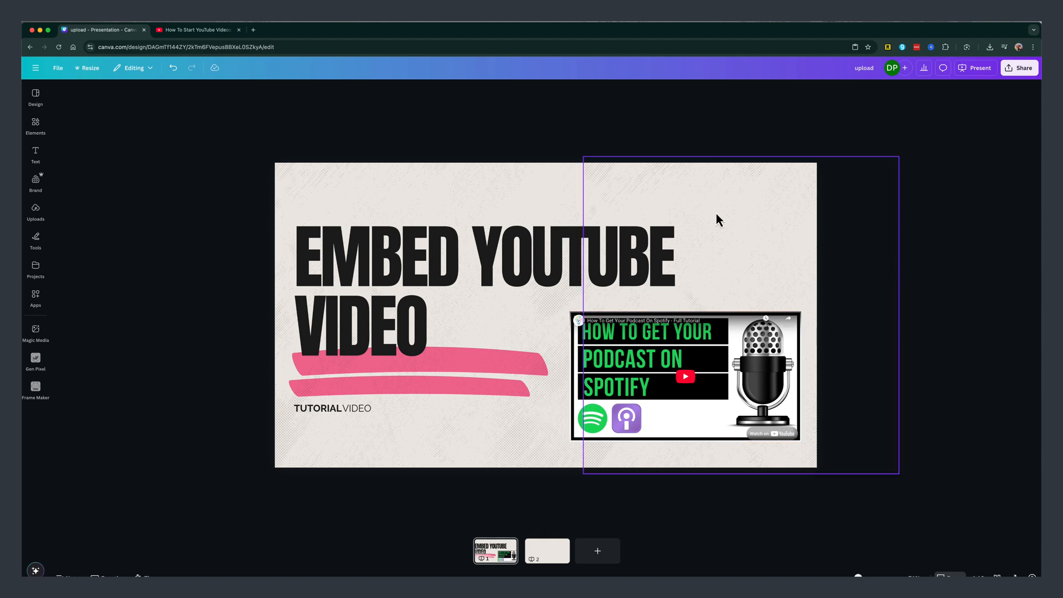
{"action": "left_click", "coordinate": [257, 255]}
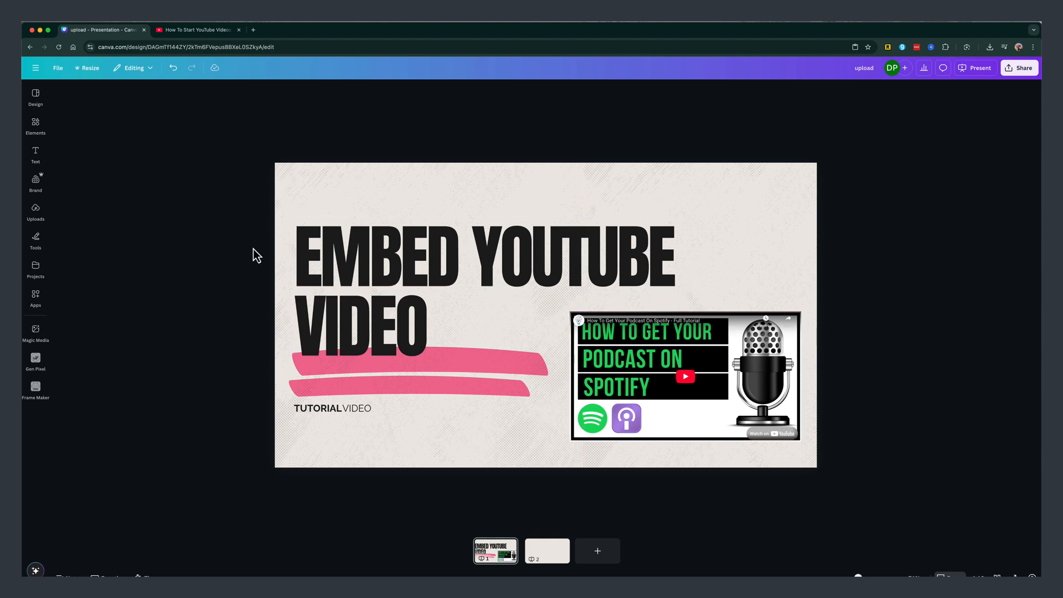
{"action": "left_click", "coordinate": [685, 377]}
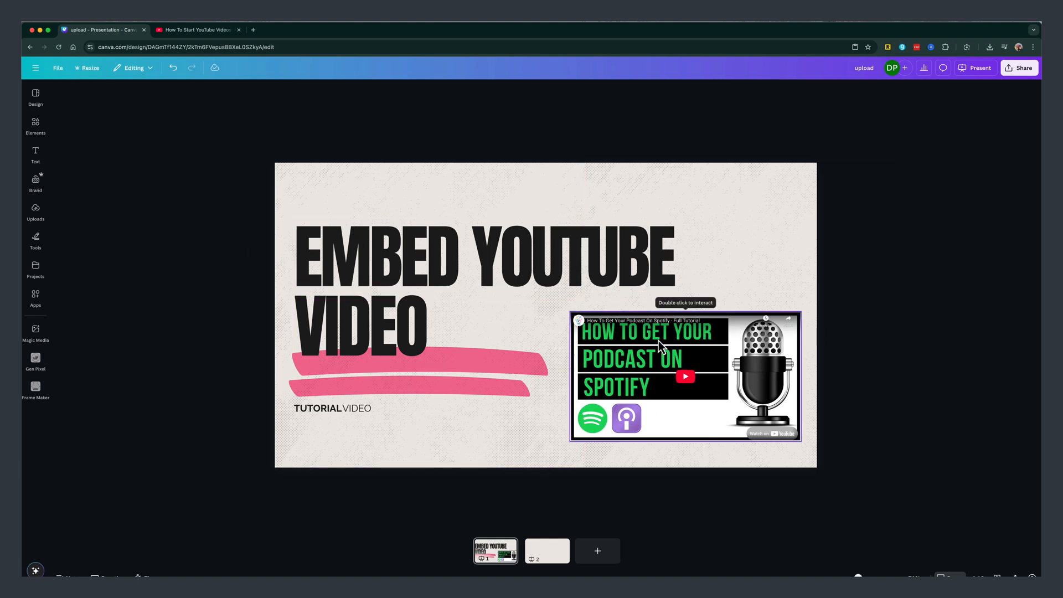
{"action": "mouse_move", "coordinate": [636, 353]}
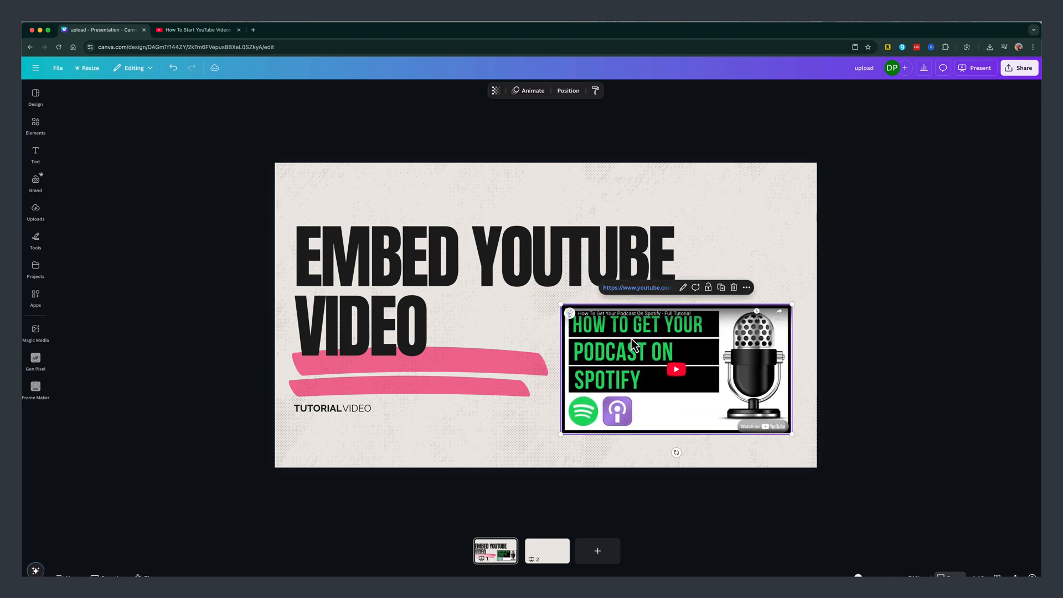
{"action": "mouse_move", "coordinate": [561, 553]}
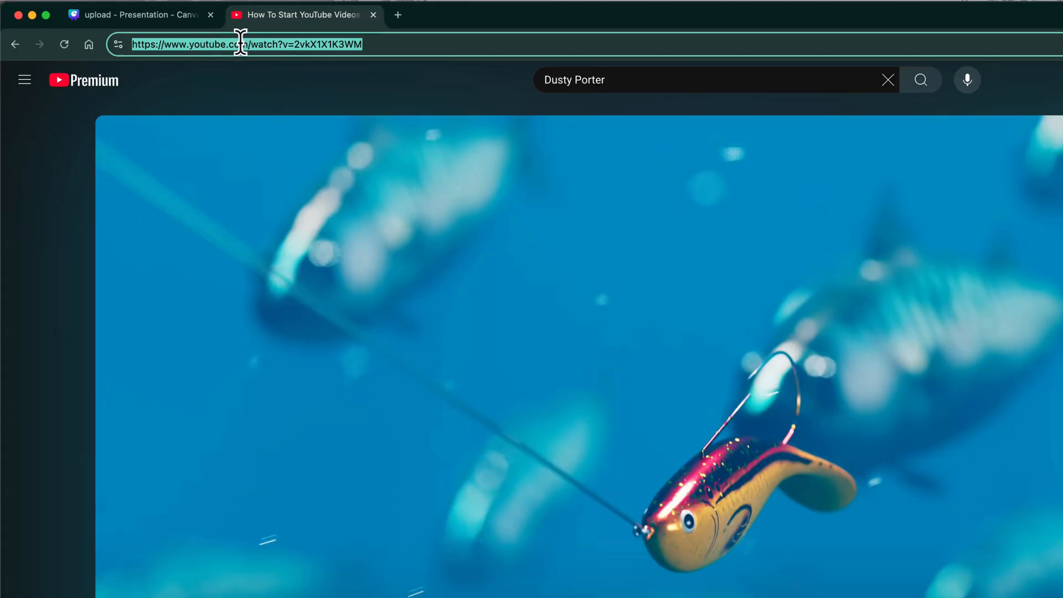
{"action": "right_click", "coordinate": [241, 45]}
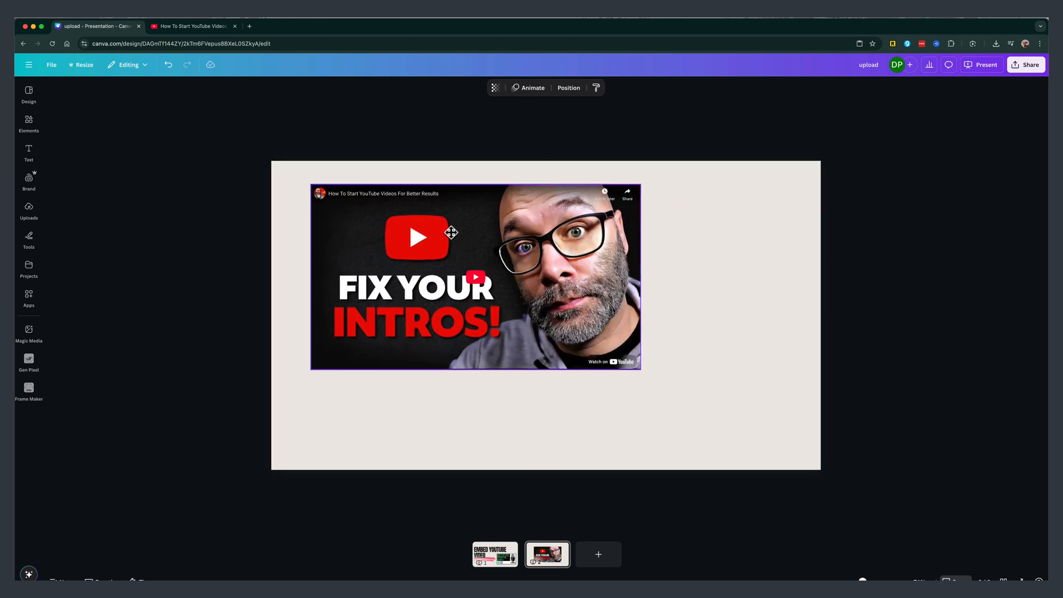
- Enlarge and recentre the embedded 'How To Start YouTube Videos' clip on slide 2
{"action": "left_click_drag", "start_coordinate": [451, 232], "coordinate": [529, 271]}
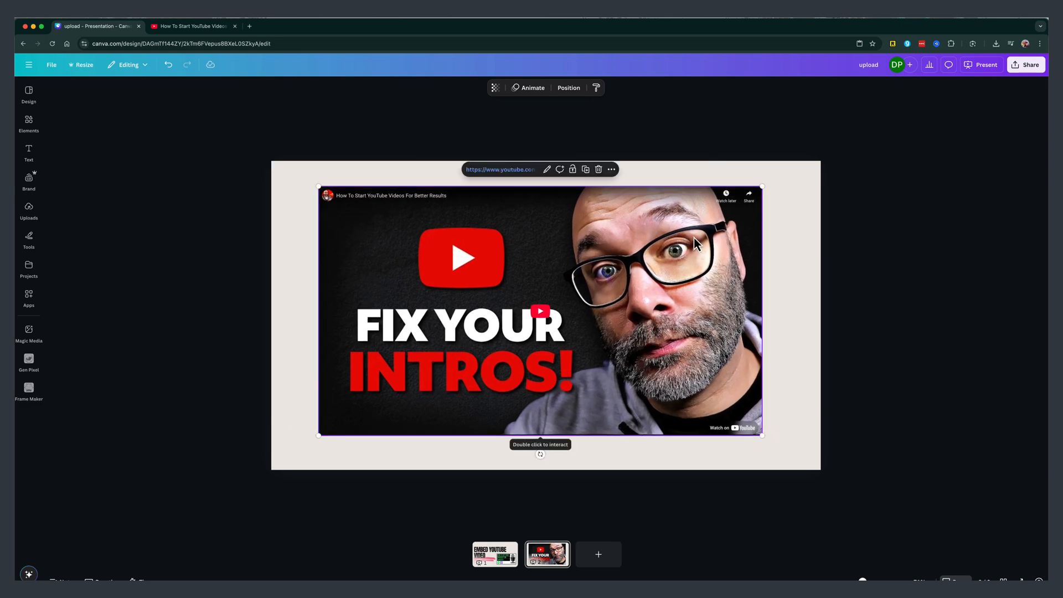
{"action": "mouse_move", "coordinate": [474, 286]}
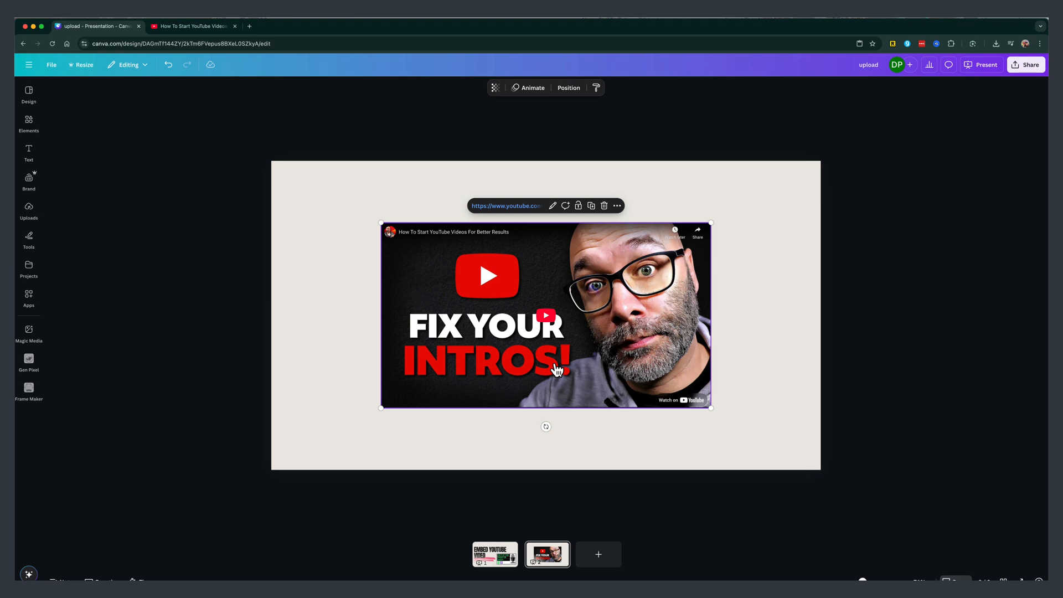
- Play the embedded video on the slide and bring up the Present options
{"action": "left_click", "coordinate": [485, 276]}
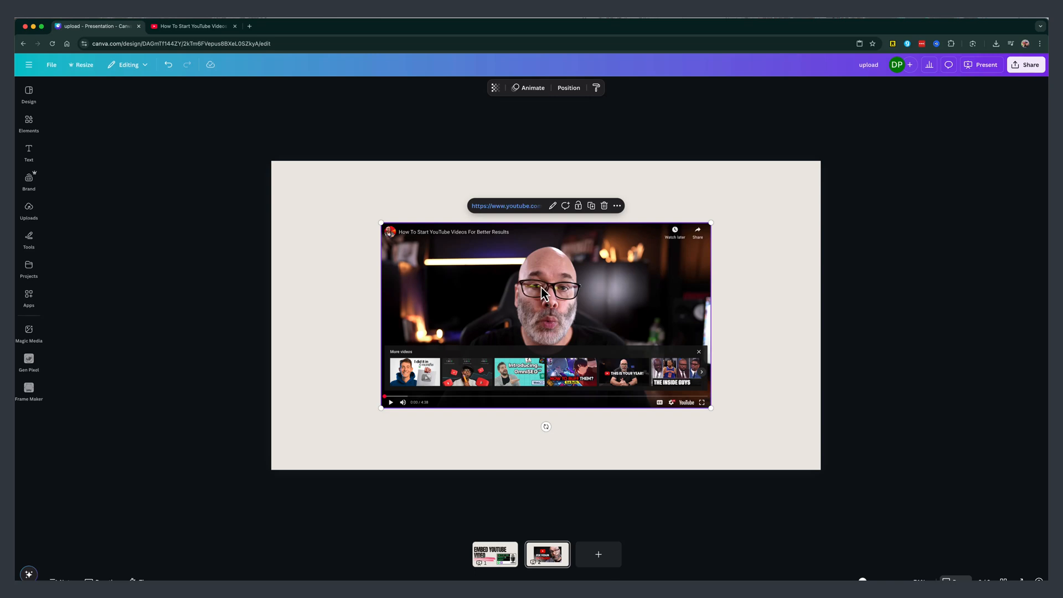
{"action": "mouse_move", "coordinate": [906, 209]}
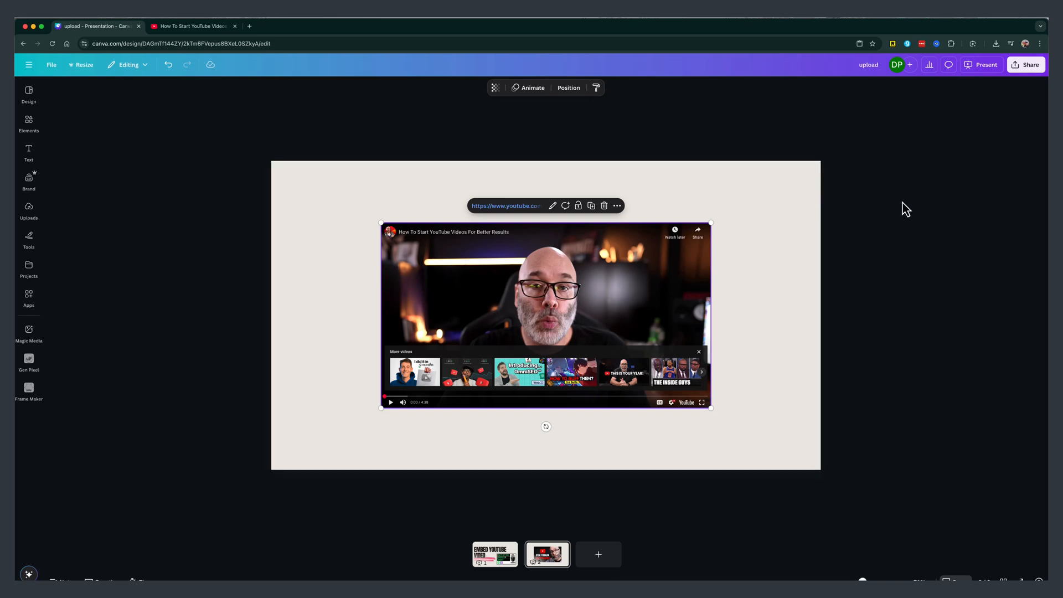
{"action": "left_click", "coordinate": [982, 64]}
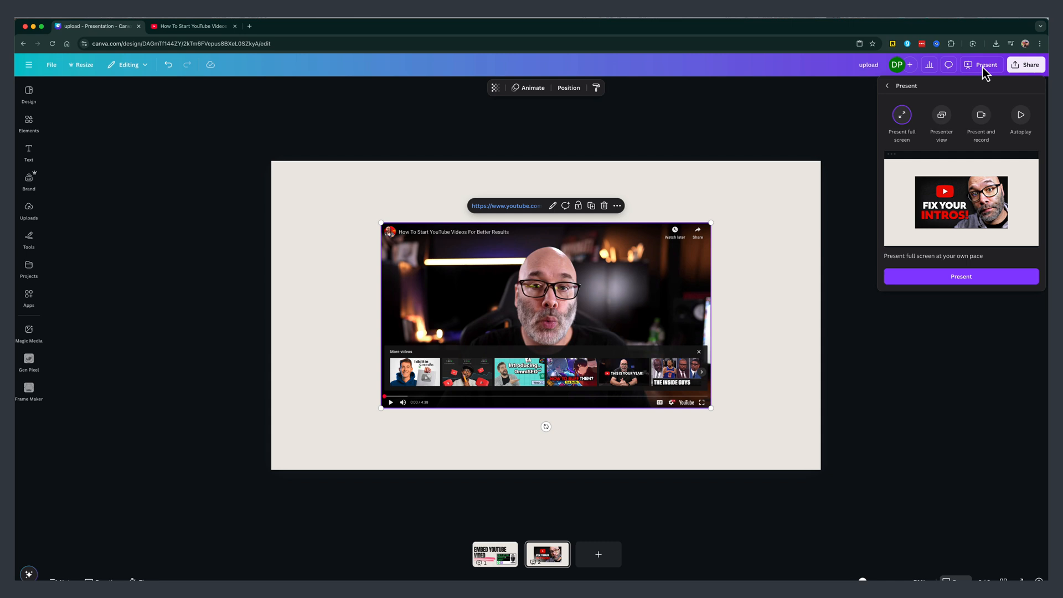
{"action": "mouse_move", "coordinate": [946, 242]}
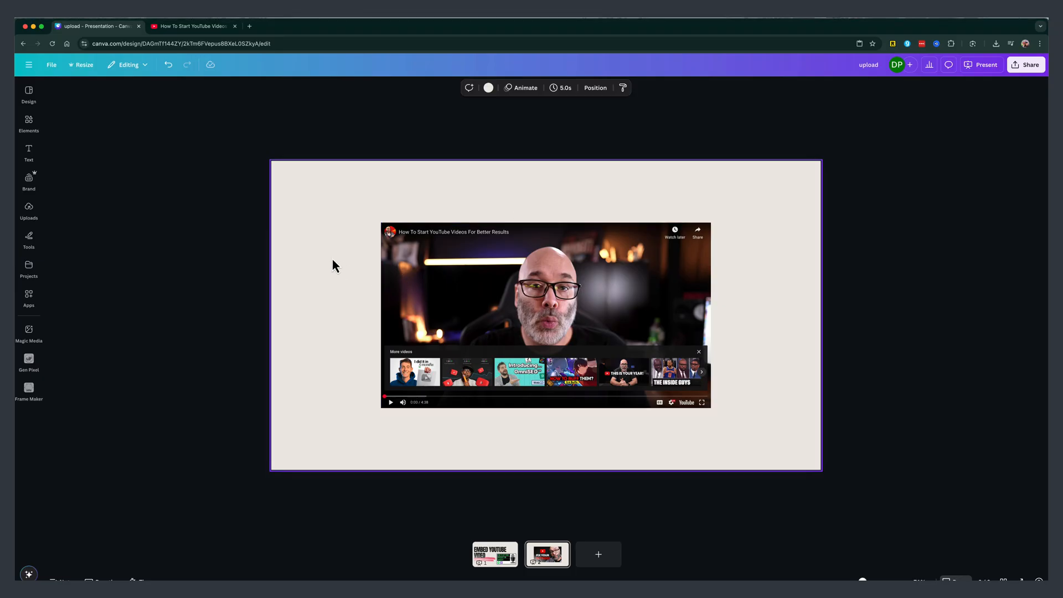
{"action": "mouse_move", "coordinate": [106, 307]}
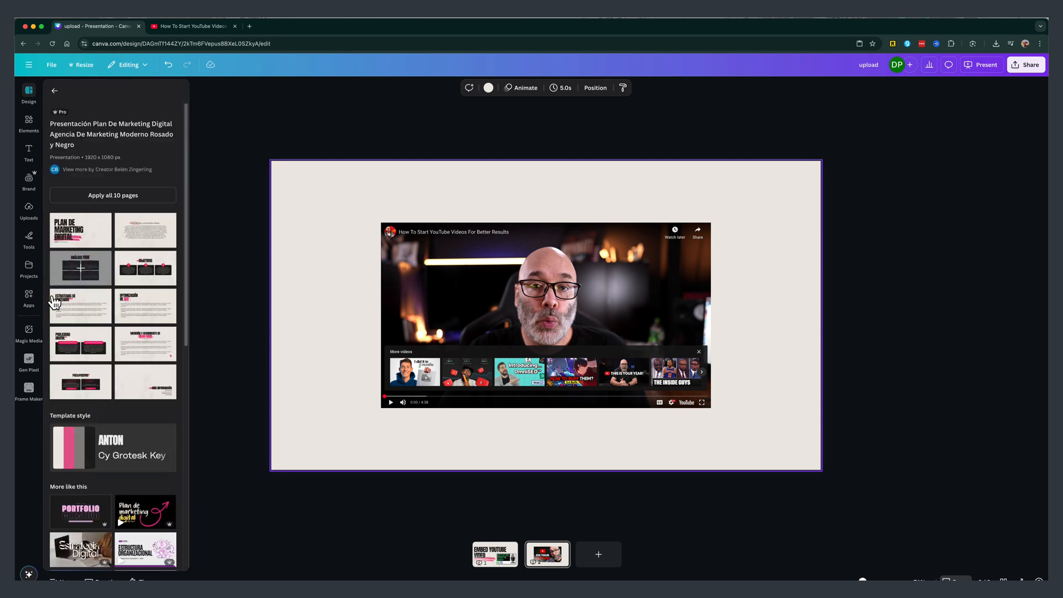
- Search the Apps catalogue for 'youtube' and launch the YouTube app in the side panel
{"action": "left_click", "coordinate": [29, 295]}
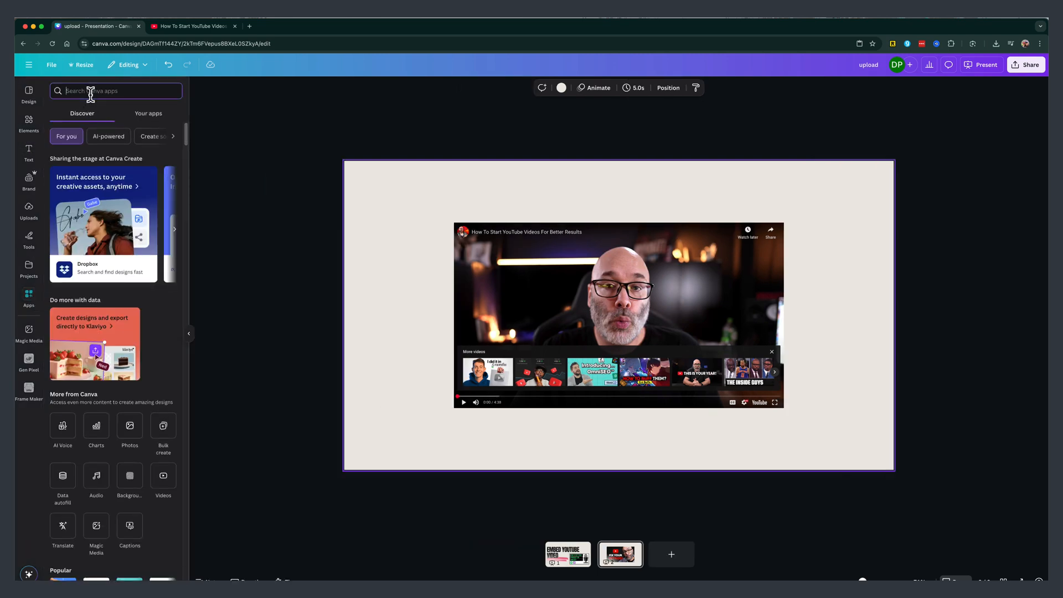
{"action": "type", "text": "youtube"}
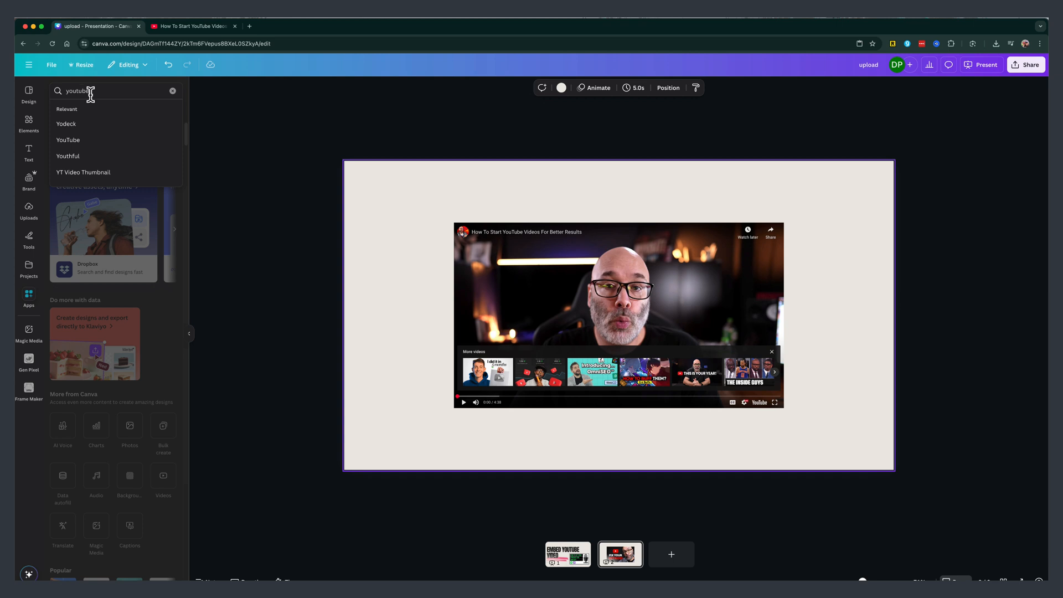
{"action": "left_click", "coordinate": [68, 139]}
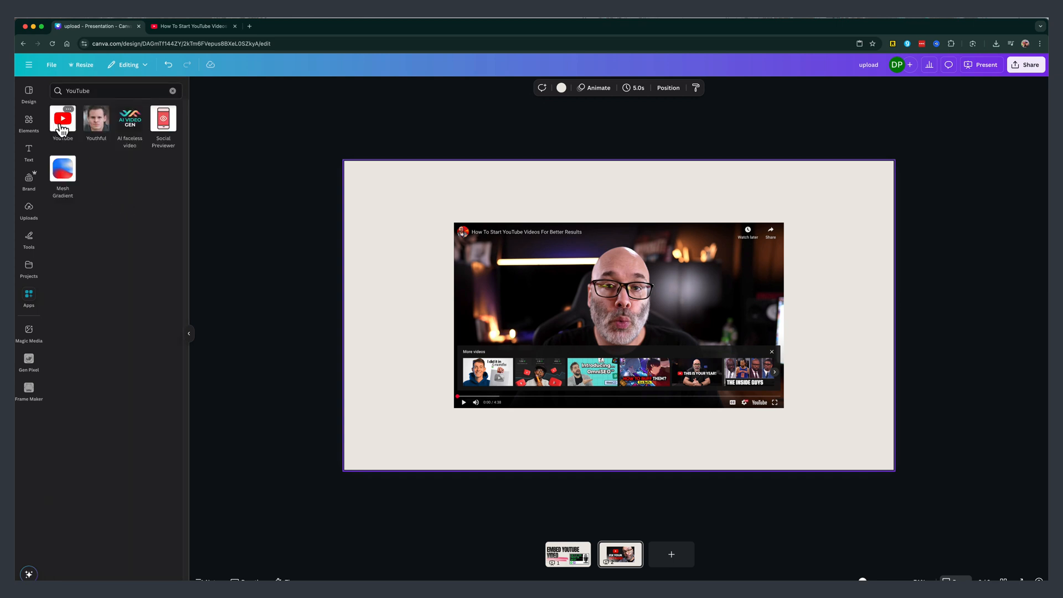
{"action": "left_click", "coordinate": [63, 118]}
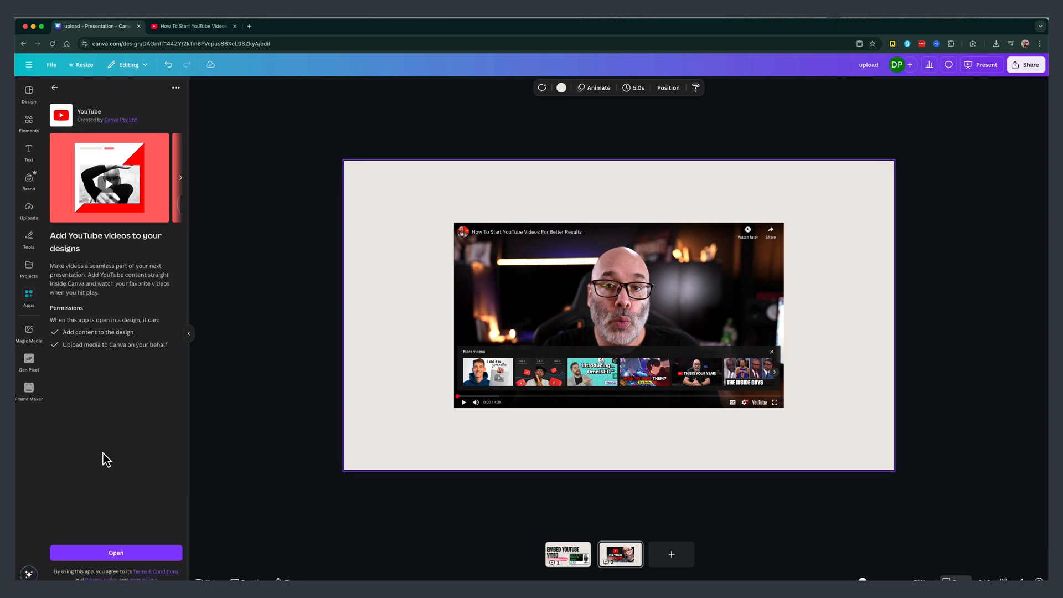
{"action": "left_click", "coordinate": [115, 552]}
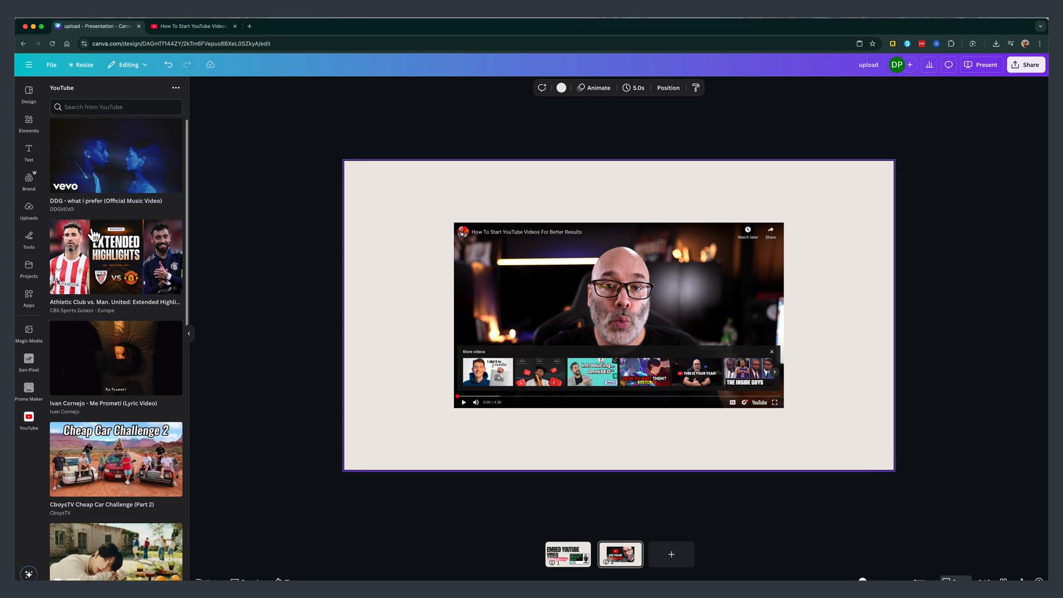
{"action": "mouse_move", "coordinate": [147, 223]}
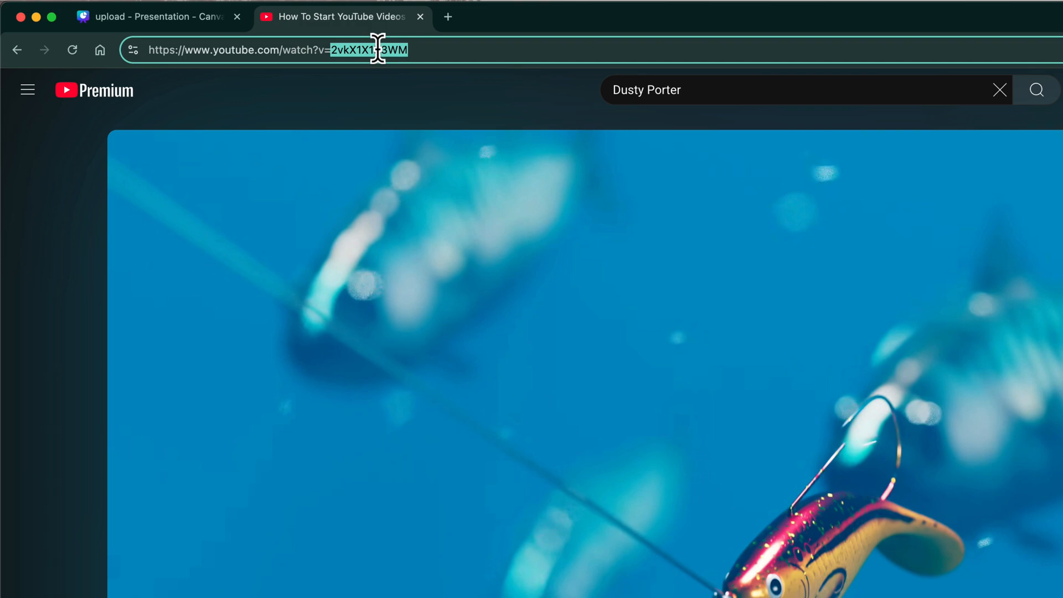
- Copy the video ID after v= from the YouTube page address
{"action": "right_click", "coordinate": [369, 49]}
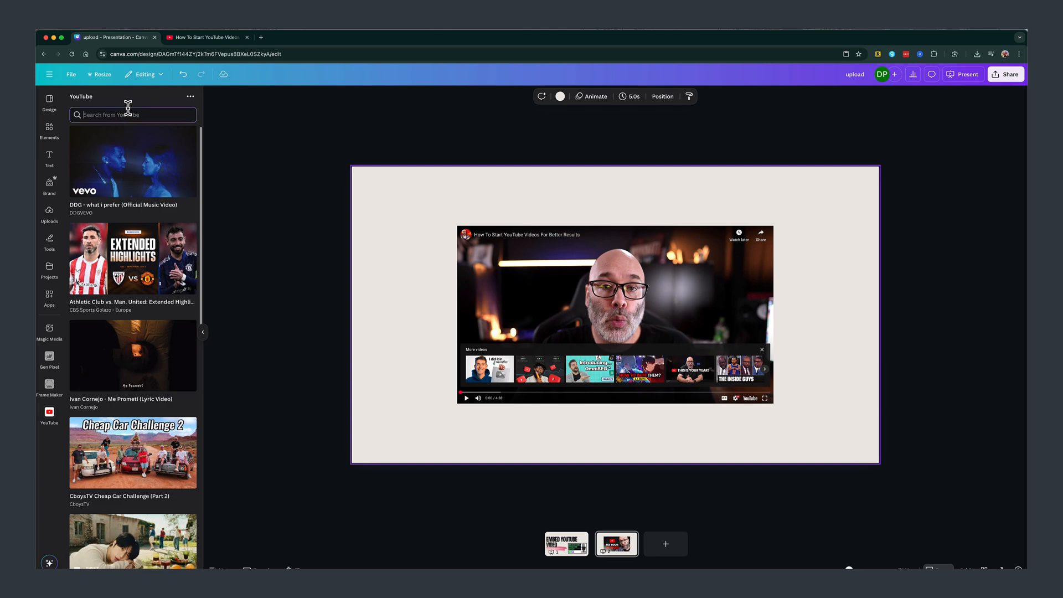
- Paste the video ID into the YouTube app search and insert the found video on slide 2
{"action": "right_click", "coordinate": [132, 114]}
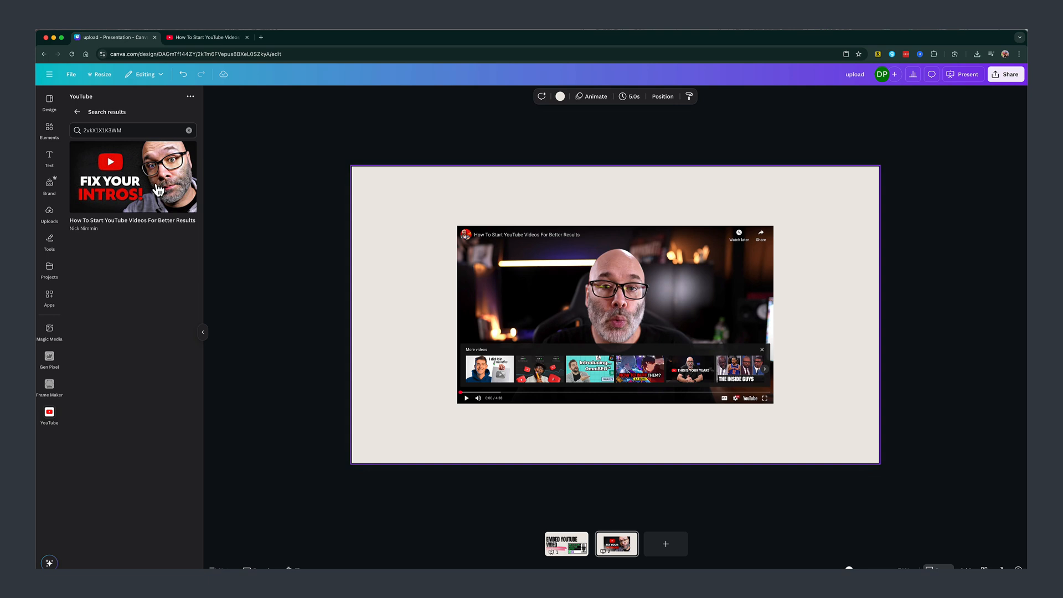
{"action": "left_click", "coordinate": [133, 176]}
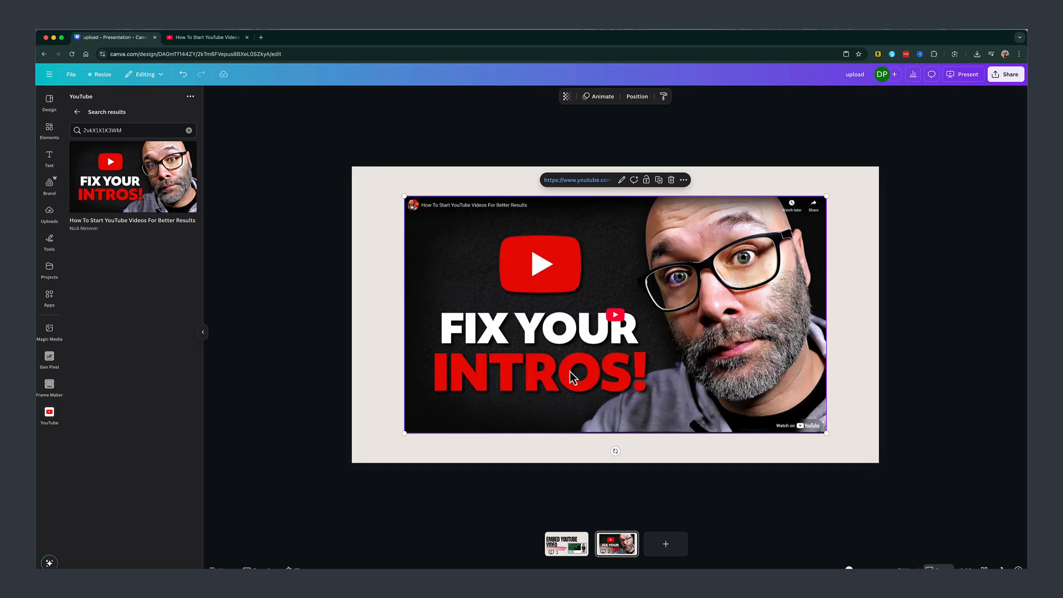